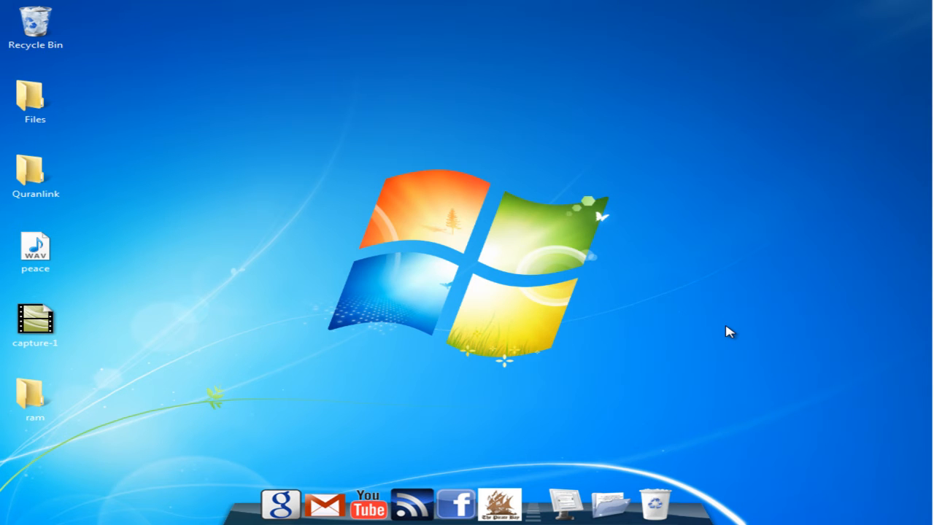
Step: Search the Start menu for 'msconfig' to launch System Configuration
{"action": "left_click", "coordinate": [907, 9]}
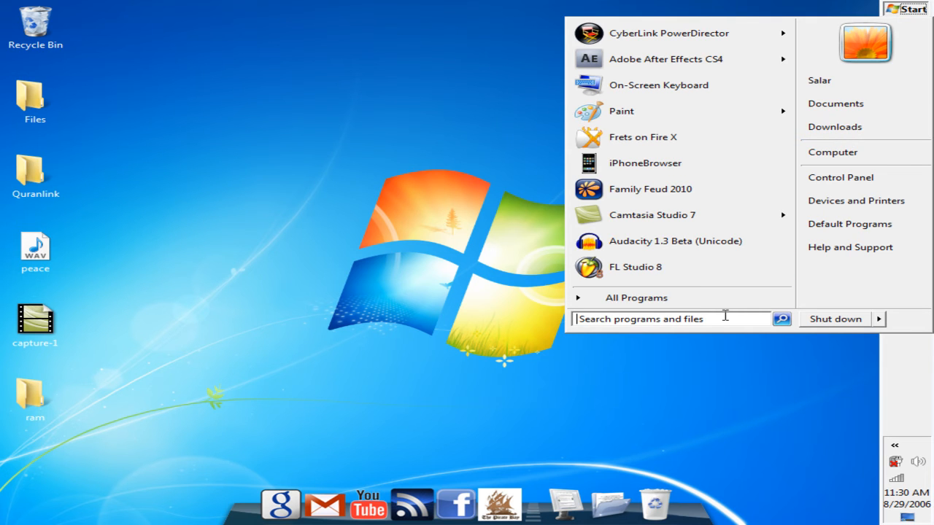
{"action": "type", "text": "msconfig"}
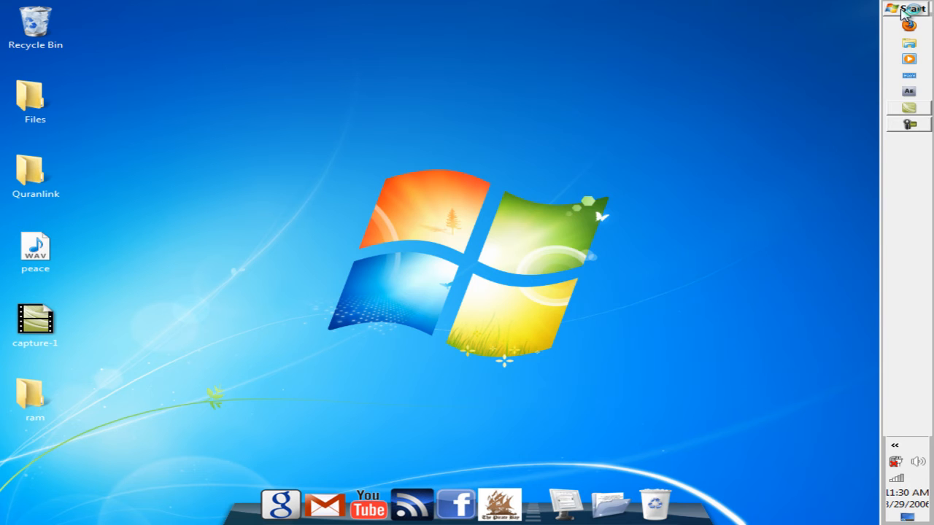
{"action": "left_click", "coordinate": [908, 9]}
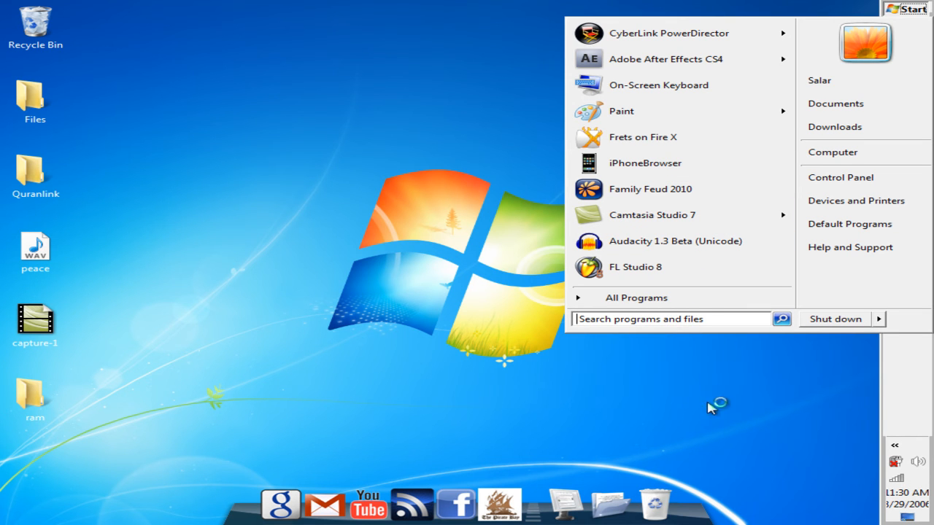
{"action": "mouse_move", "coordinate": [699, 348]}
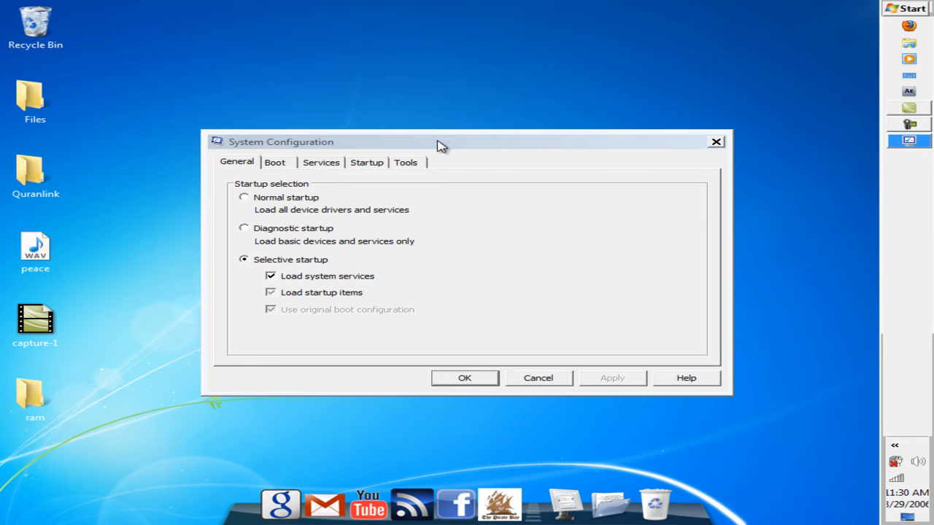
Step: Browse the Startup items list and uncheck the Java(TM) Platform entry
{"action": "left_click", "coordinate": [368, 162]}
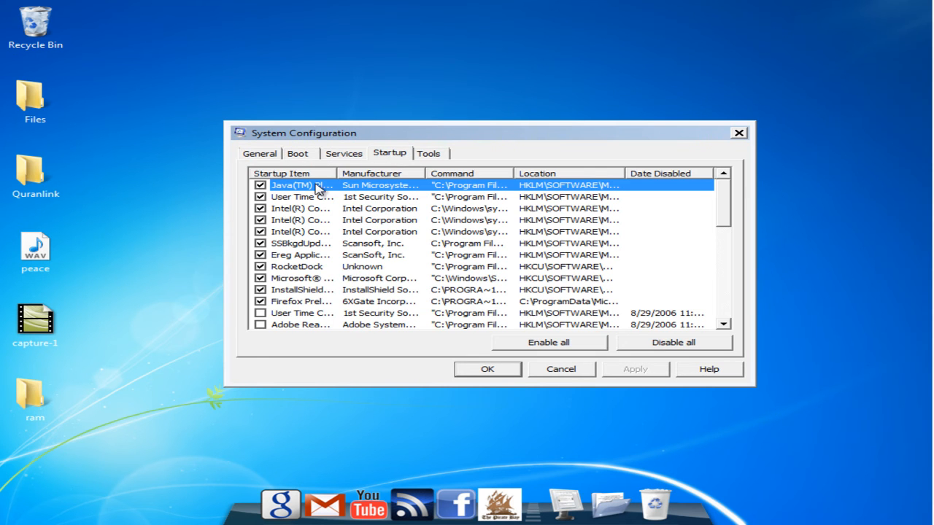
{"action": "scroll", "scroll_direction": "down", "scroll_amount": 3}
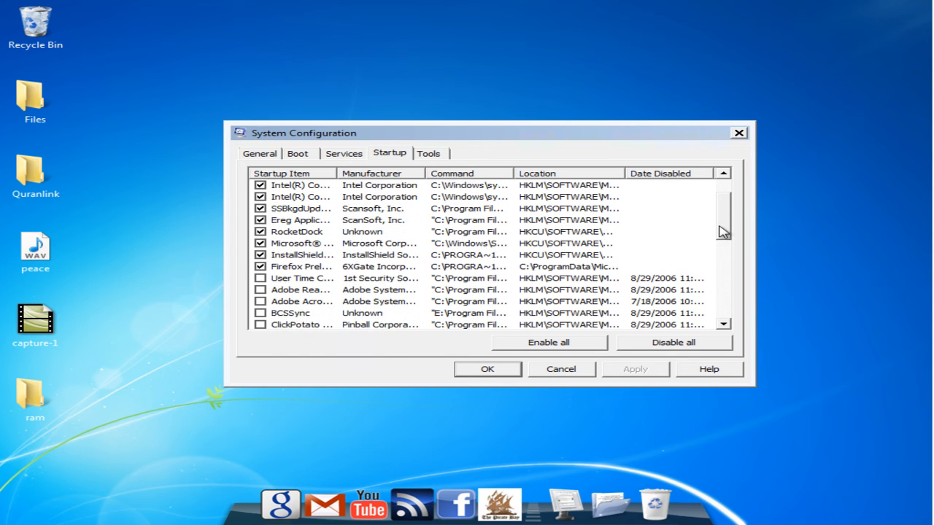
{"action": "scroll", "scroll_direction": "down", "scroll_amount": 3}
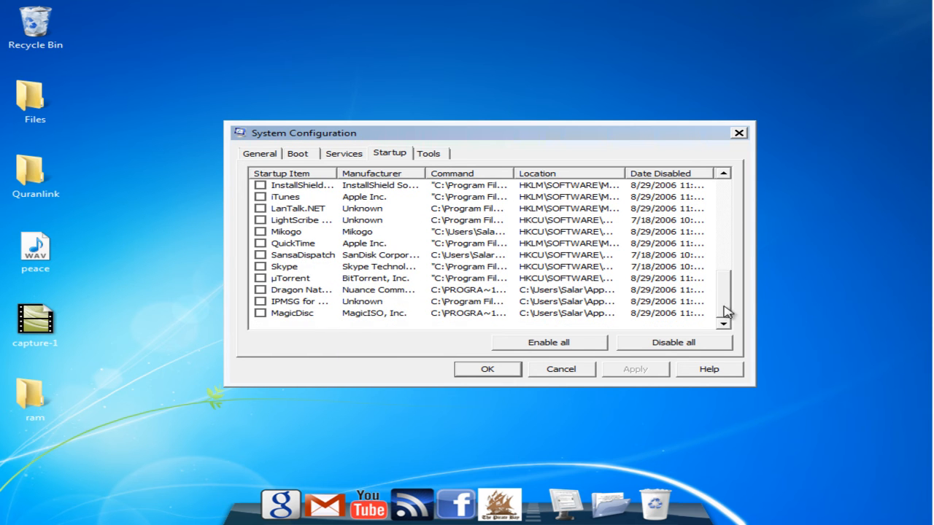
{"action": "scroll", "scroll_direction": "up", "scroll_amount": 3}
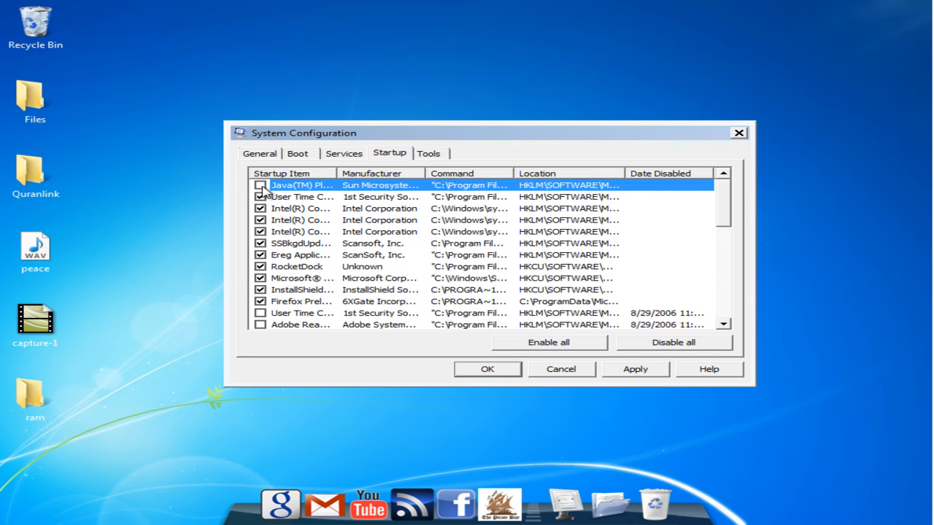
{"action": "scroll", "scroll_direction": "down", "scroll_amount": 3}
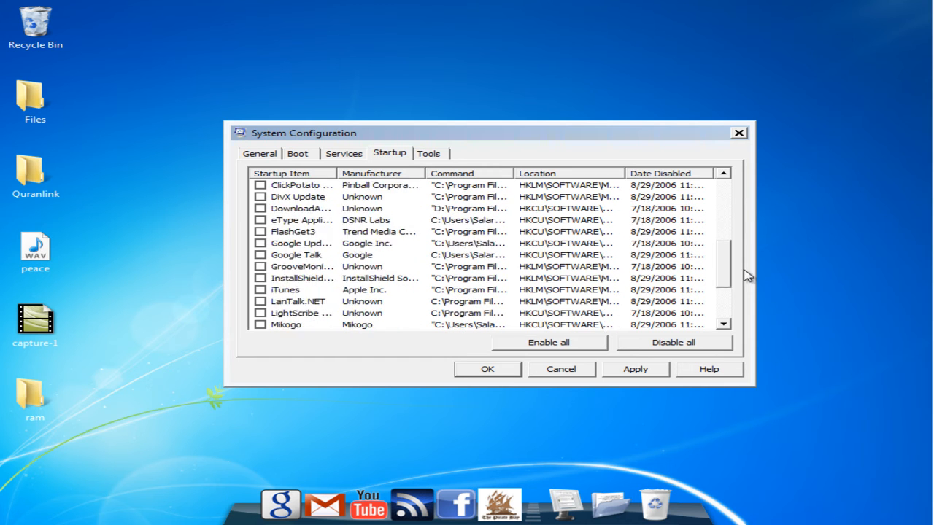
{"action": "scroll", "scroll_direction": "down", "scroll_amount": 3}
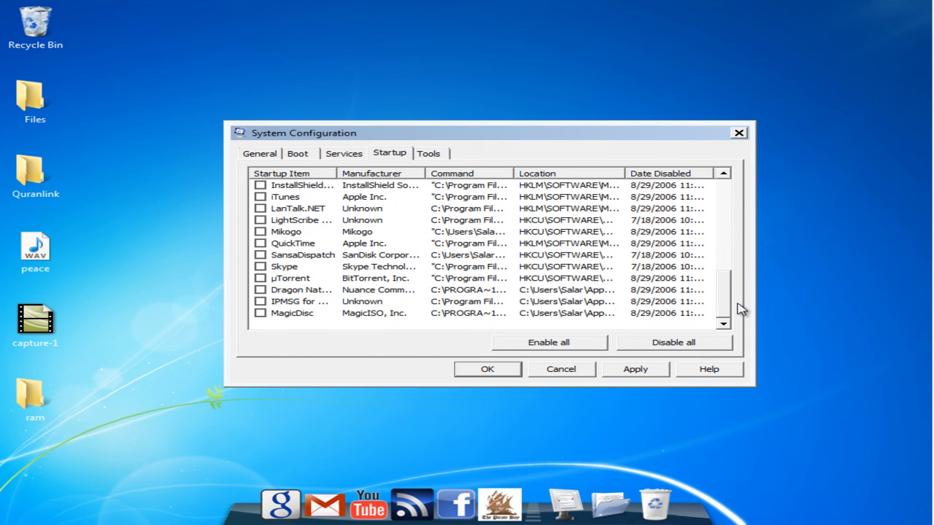
{"action": "mouse_move", "coordinate": [257, 275]}
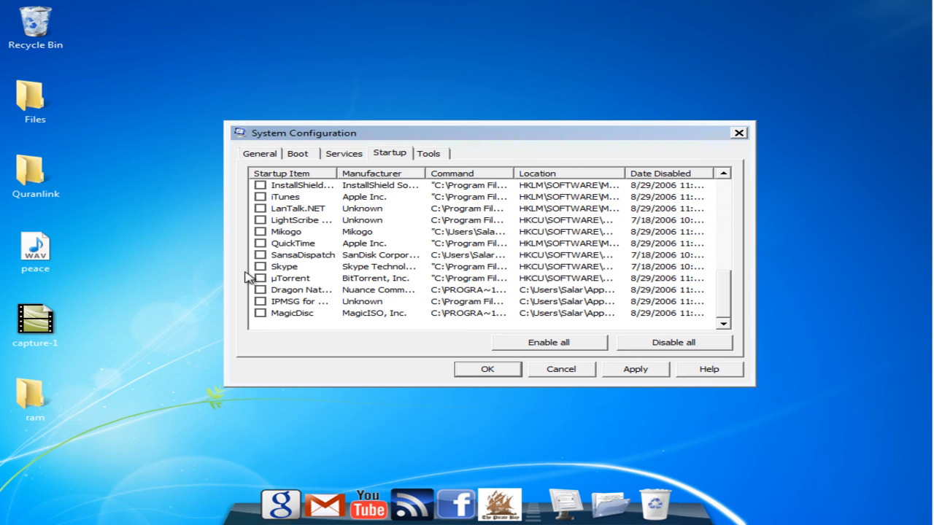
{"action": "mouse_move", "coordinate": [257, 324]}
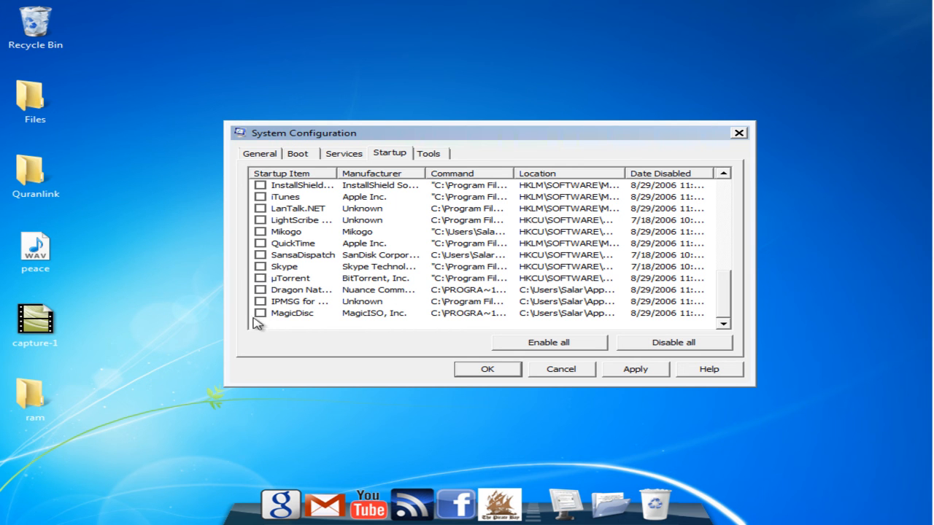
{"action": "mouse_move", "coordinate": [350, 325]}
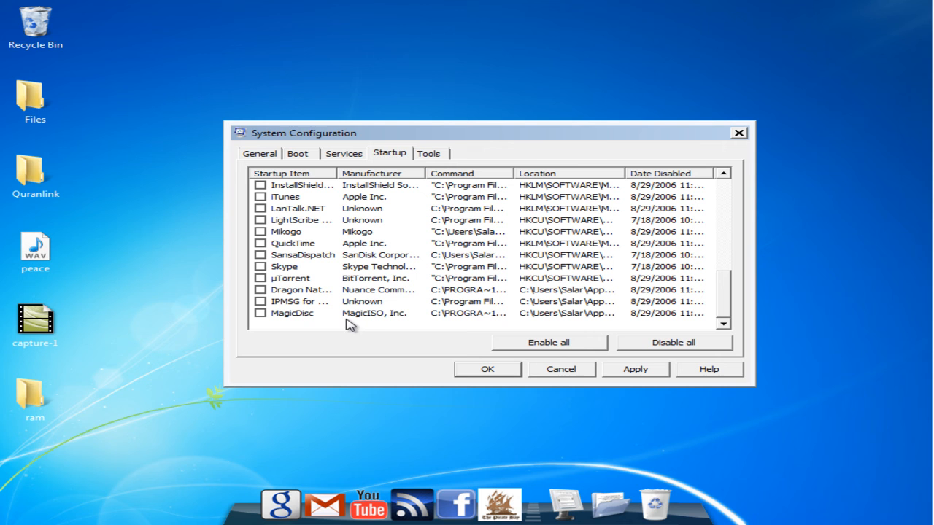
{"action": "mouse_move", "coordinate": [134, 146]}
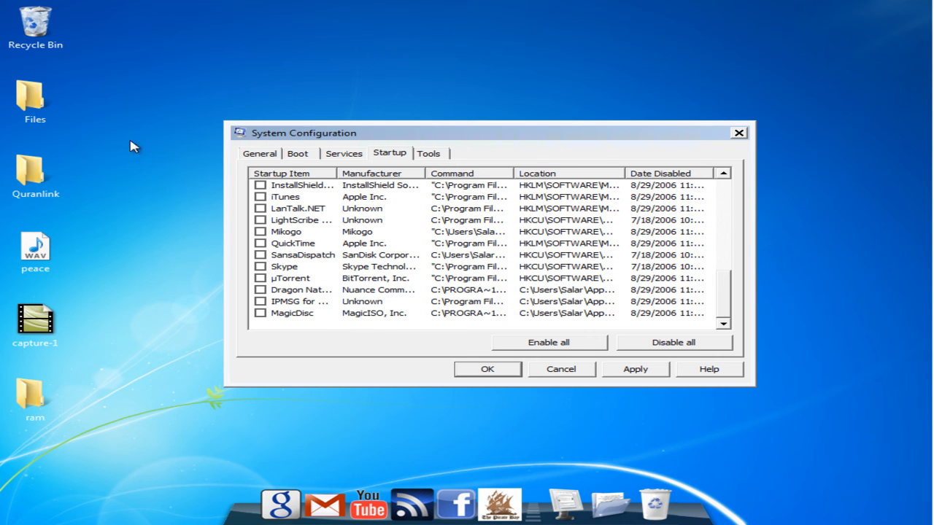
{"action": "mouse_move", "coordinate": [298, 202]}
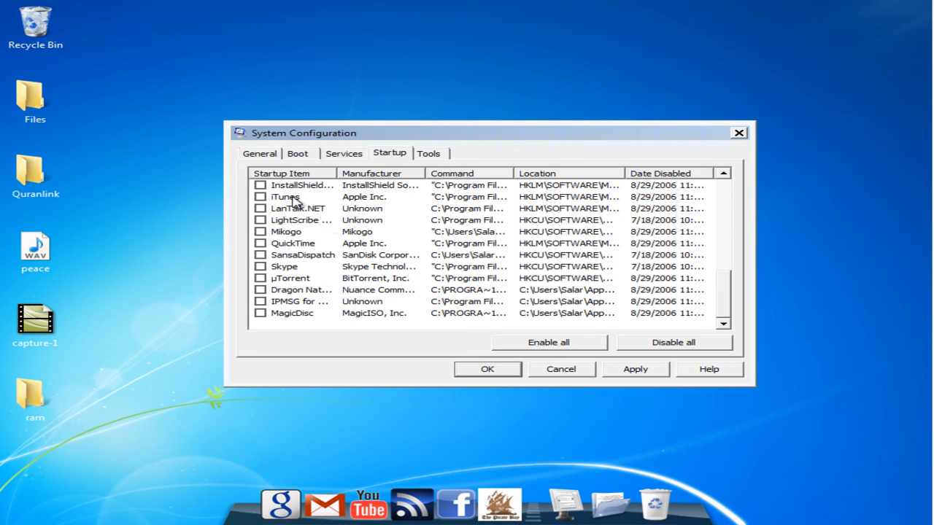
{"action": "mouse_move", "coordinate": [455, 338]}
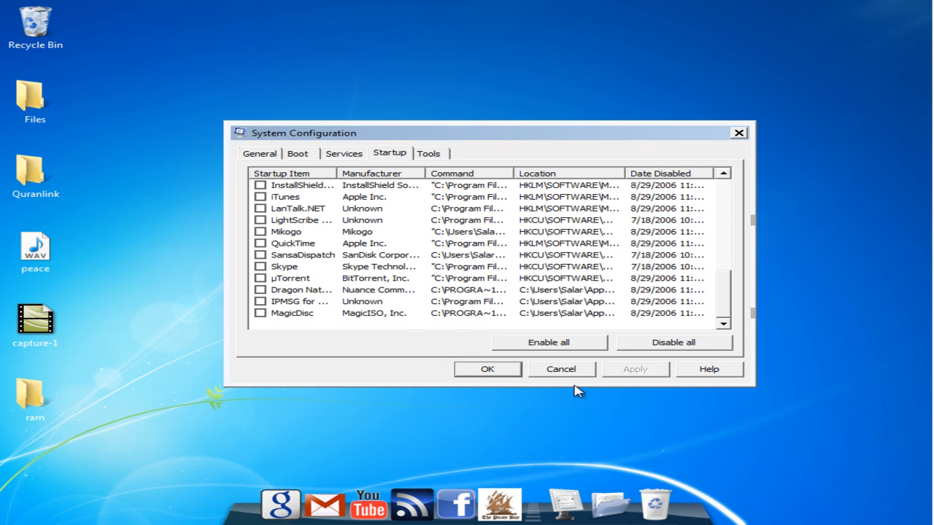
Step: Confirm with OK to apply the startup changes and close System Configuration
{"action": "left_click", "coordinate": [560, 369]}
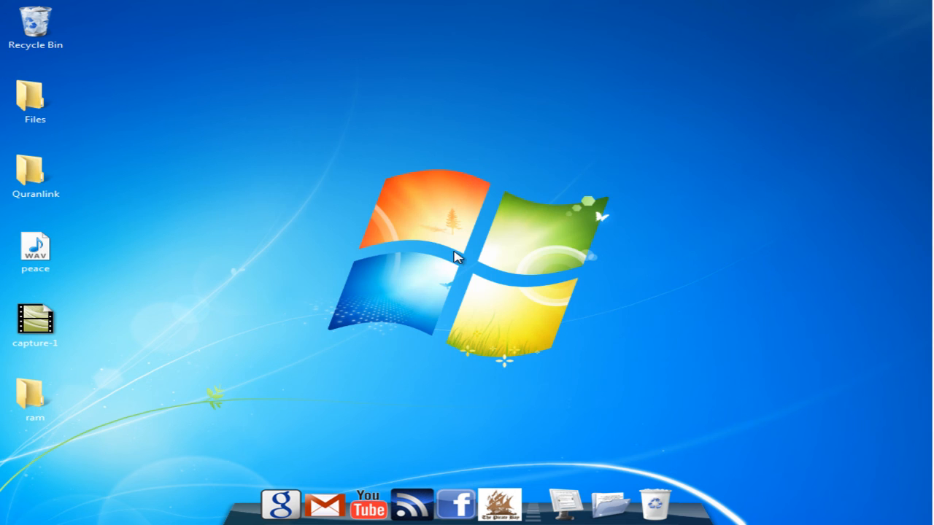